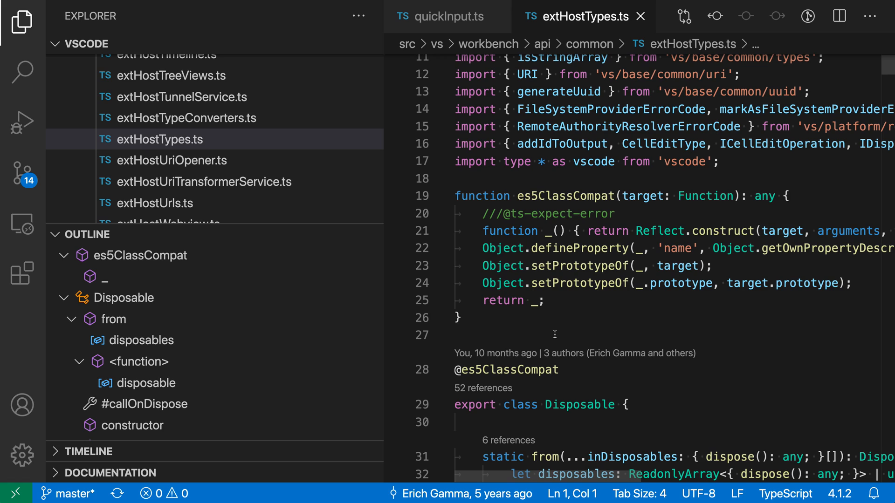
pyautogui.moveTo(564, 260)
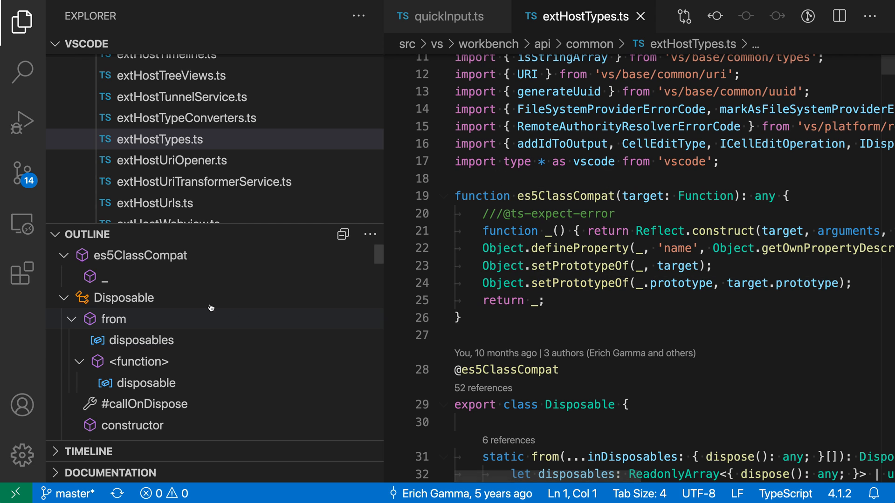
pyautogui.moveTo(317, 339)
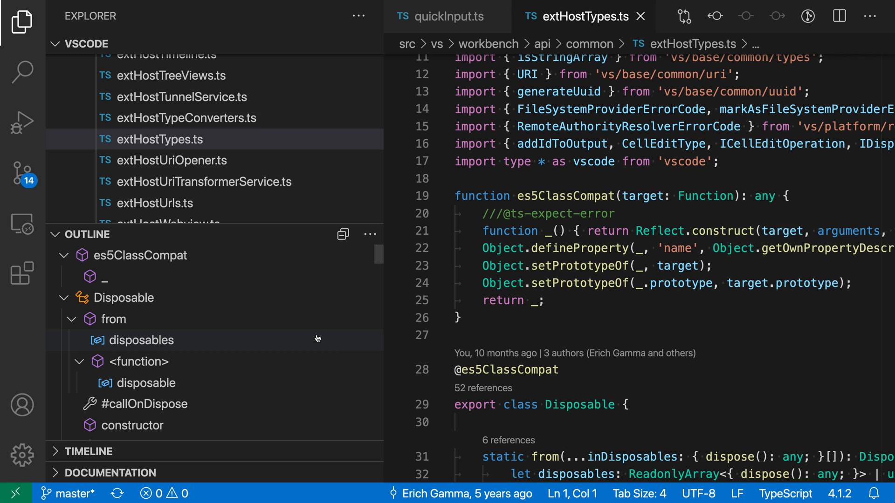
pyautogui.moveTo(73, 233)
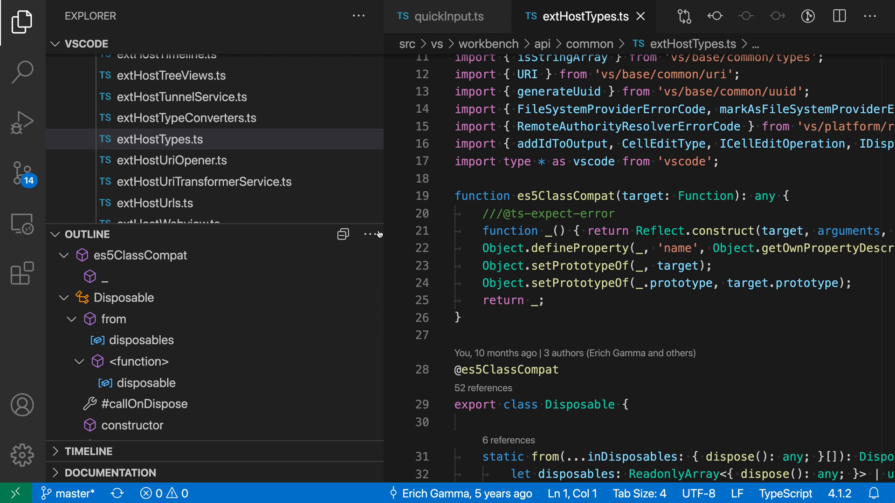
# Reveal the Outline view's More Actions menu for extHostTypes.ts, currently sorted by position.
pyautogui.click(369, 234)
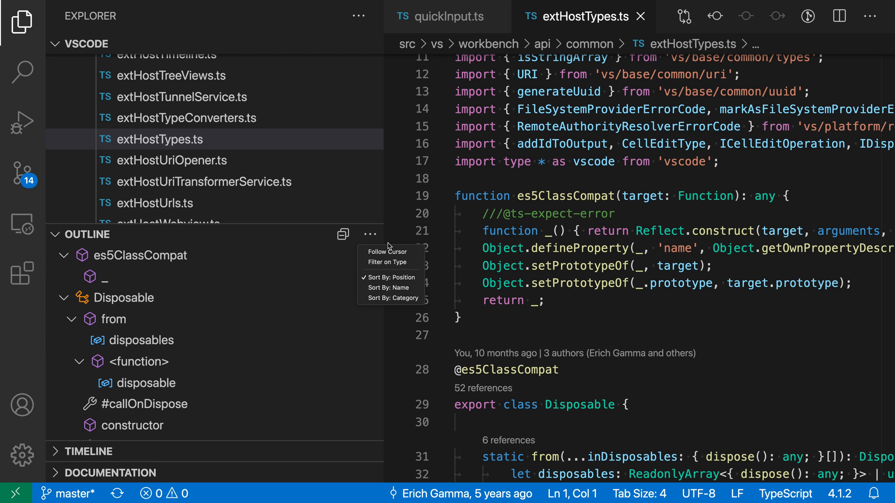
pyautogui.moveTo(390, 278)
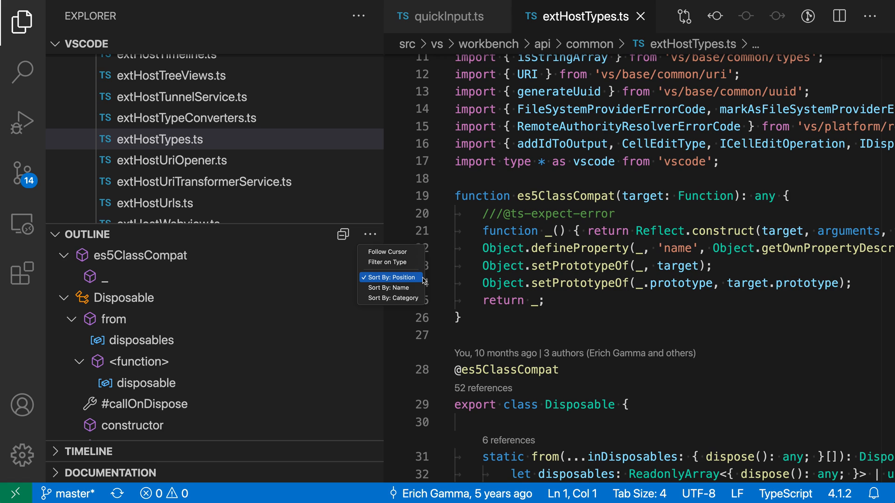
pyautogui.moveTo(387, 287)
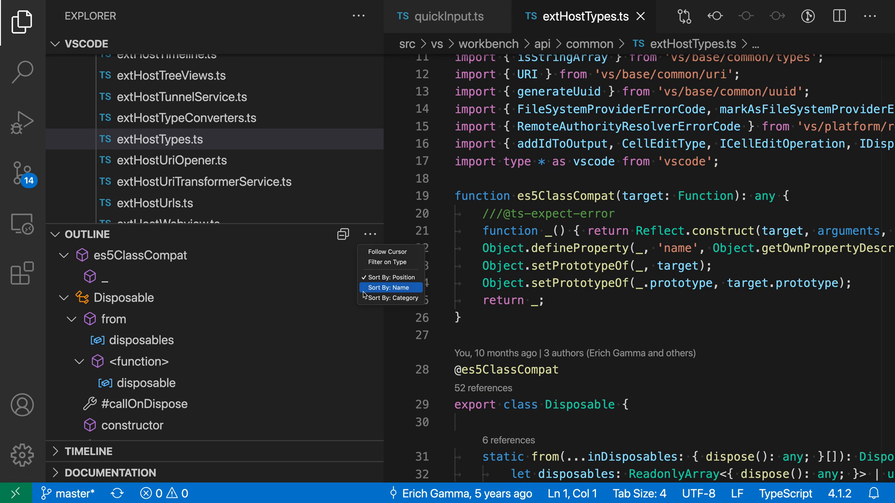
# Sort the extHostTypes.ts outline by name so AllowedUndefined and Breakpoint lead the list.
pyautogui.click(389, 288)
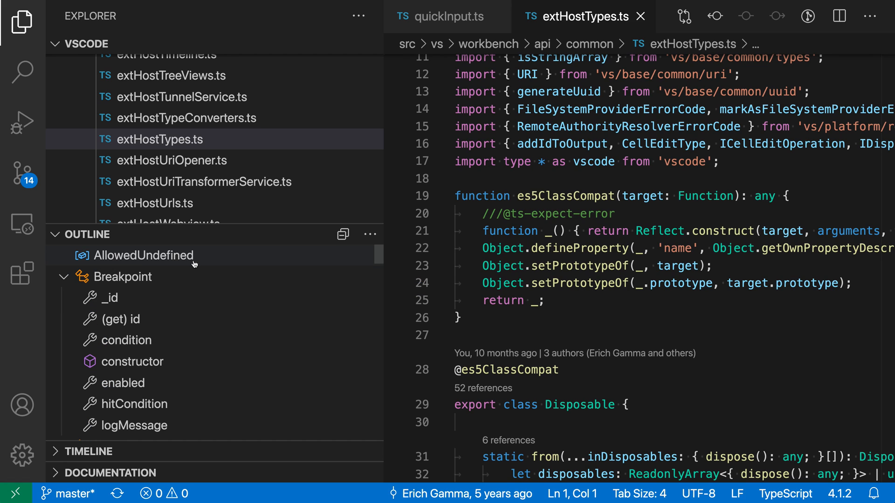
pyautogui.moveTo(194, 281)
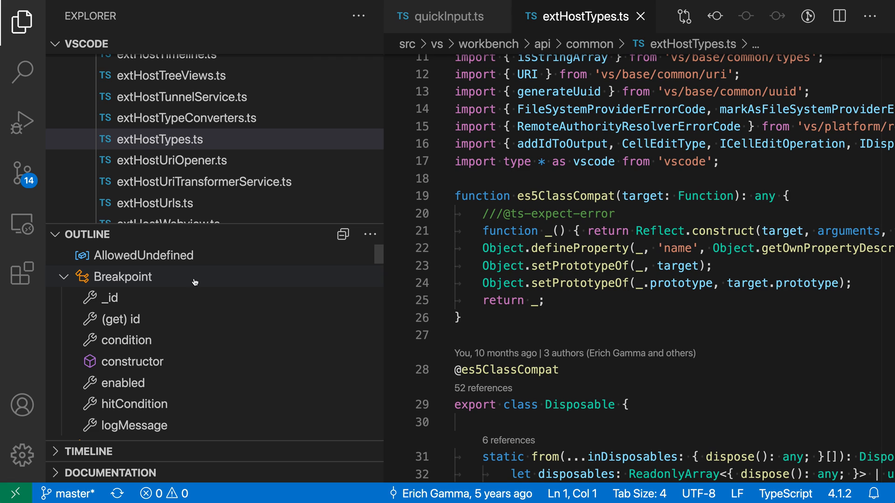
pyautogui.moveTo(161, 298)
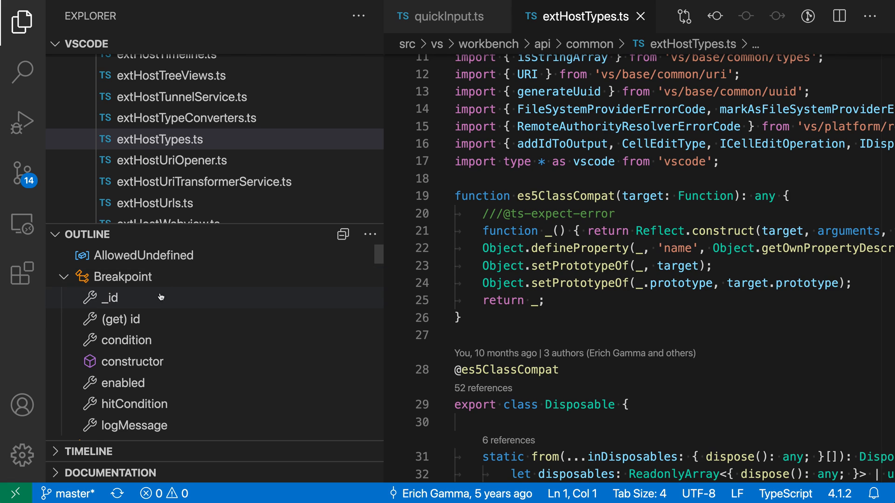
pyautogui.moveTo(183, 393)
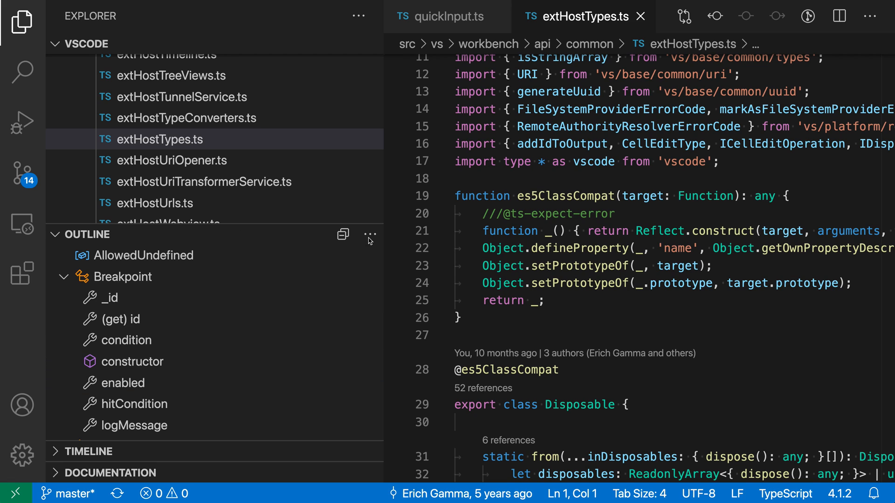
# Switch the extHostTypes.ts outline to Sort By: Category, grouping symbols by kind.
pyautogui.click(369, 234)
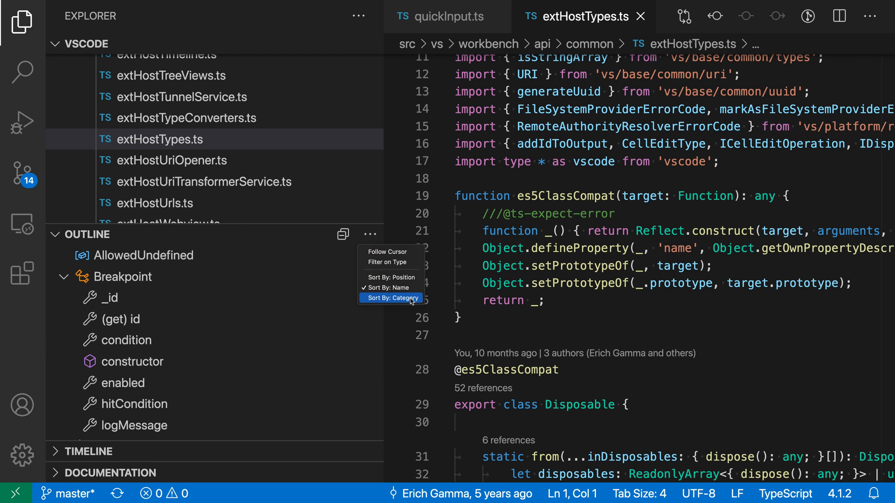
pyautogui.click(393, 298)
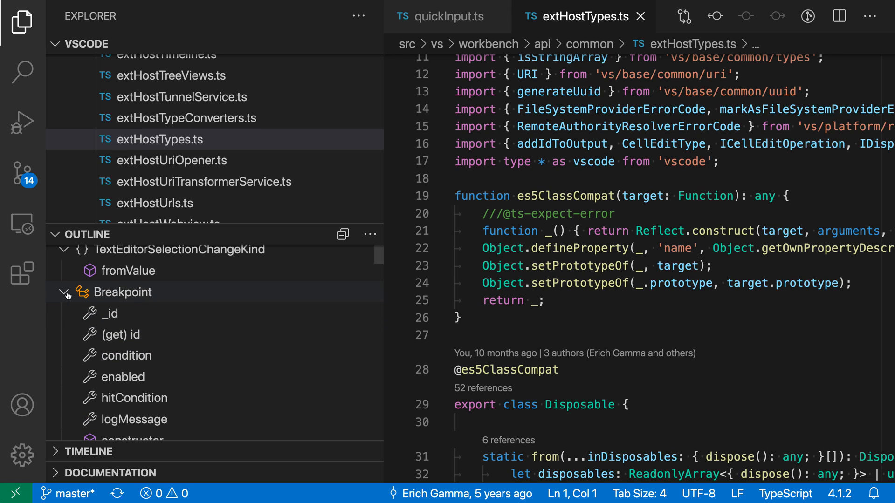
# Collapse Breakpoint's members, reveal its class definition in the editor, and scroll through the outline.
pyautogui.click(65, 291)
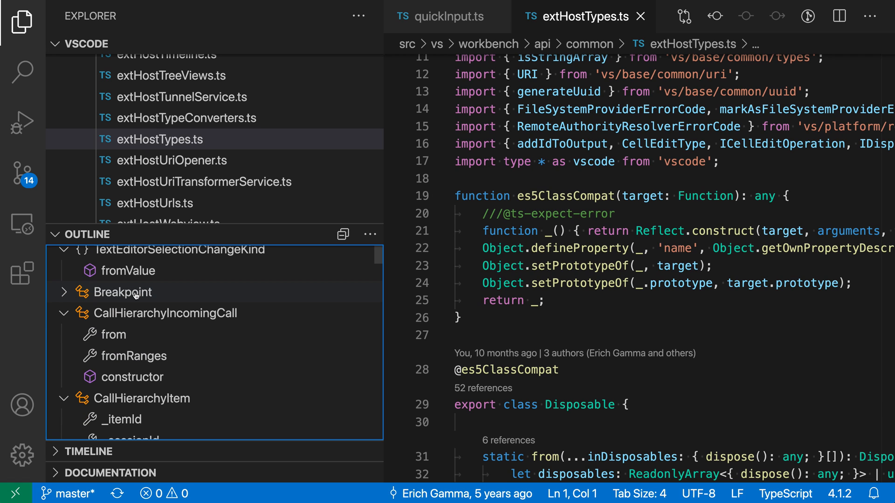
pyautogui.click(121, 291)
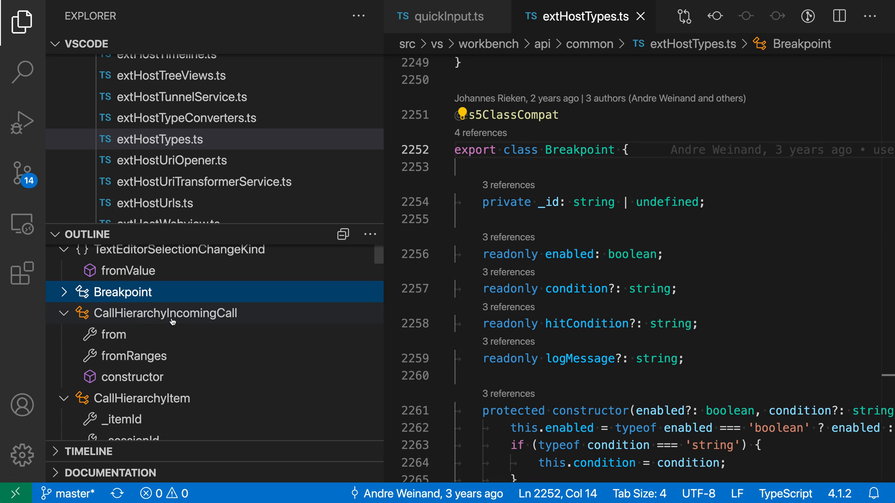
pyautogui.moveTo(173, 322)
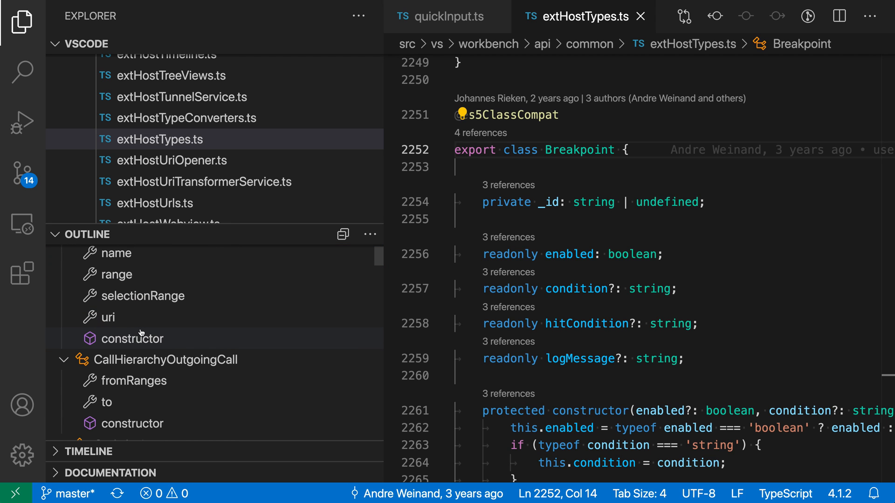
pyautogui.scroll(-3)
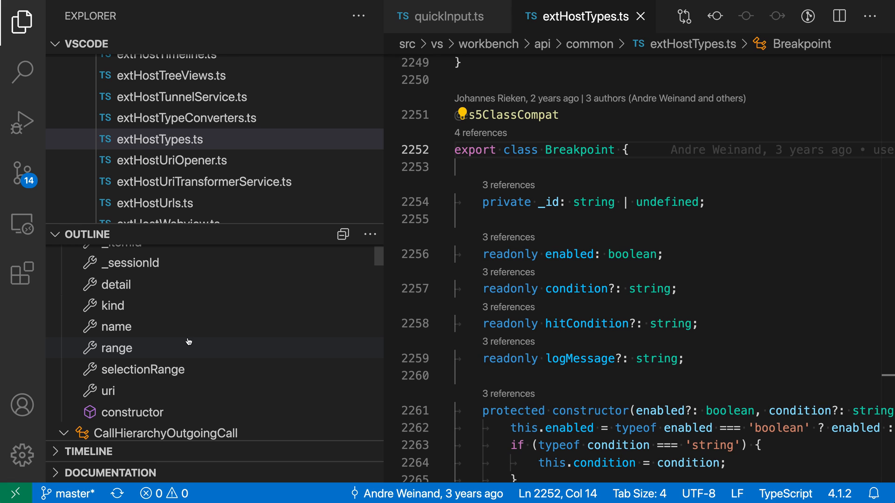
pyautogui.scroll(-3)
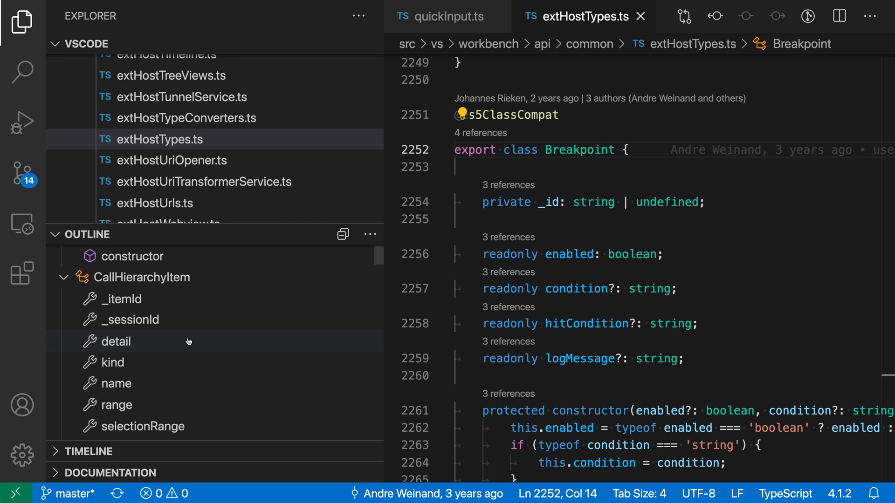
pyautogui.scroll(-3)
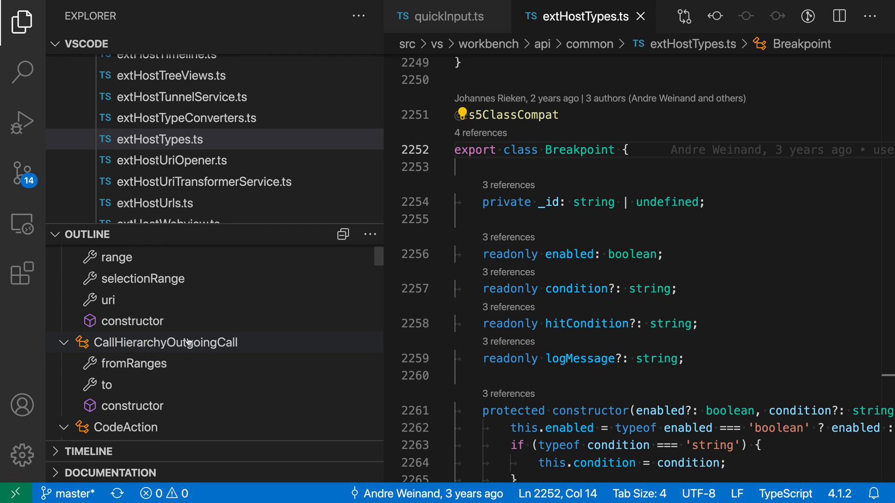
pyautogui.moveTo(166, 342)
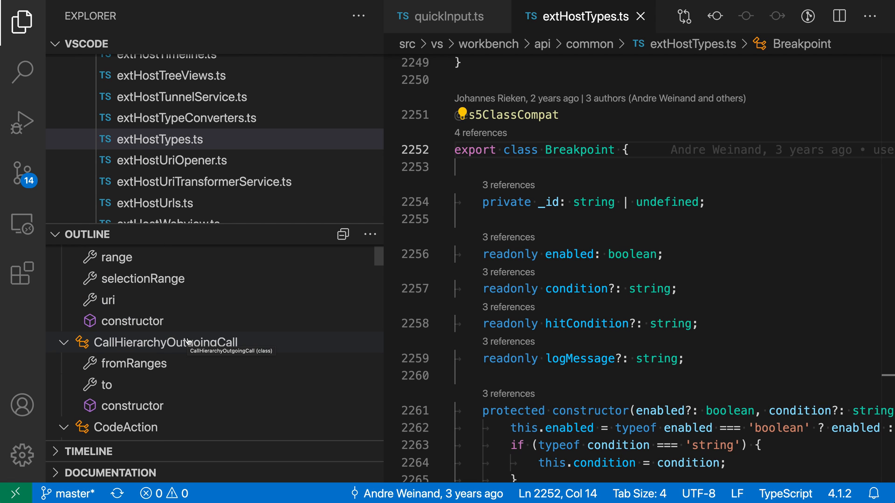